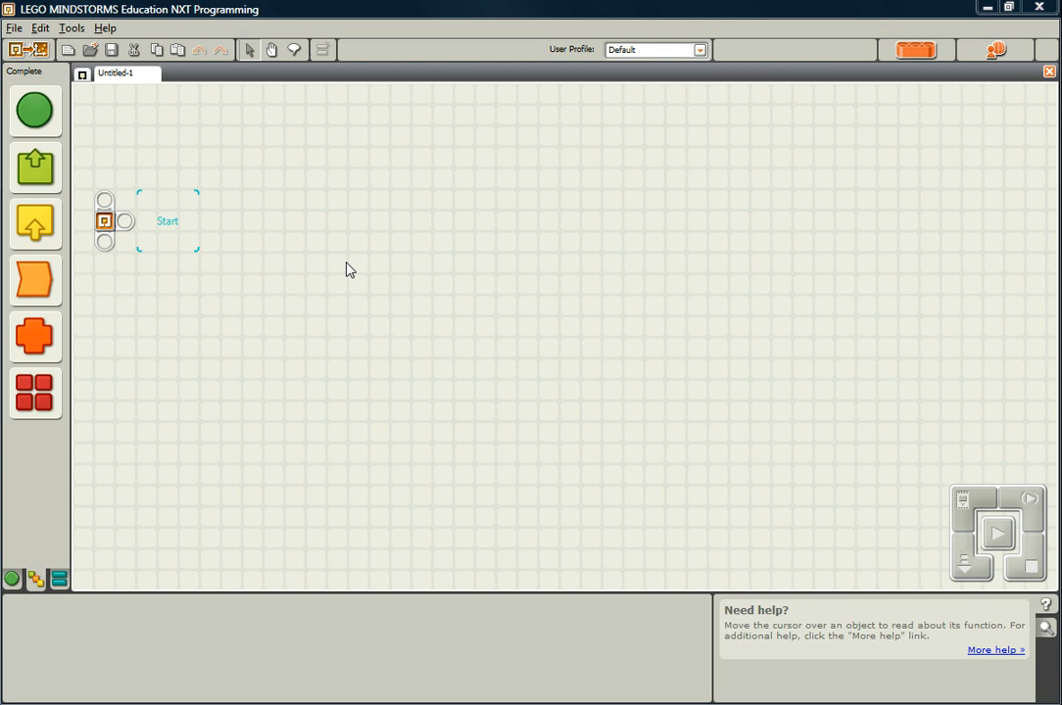
mouse_move(329, 382)
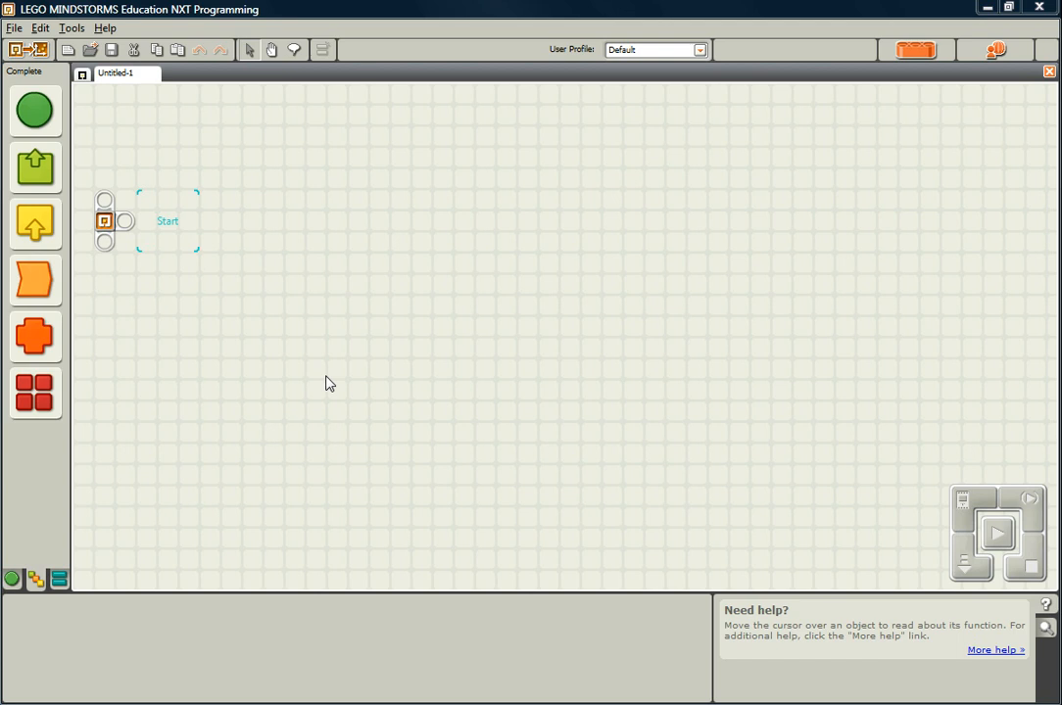
mouse_move(301, 656)
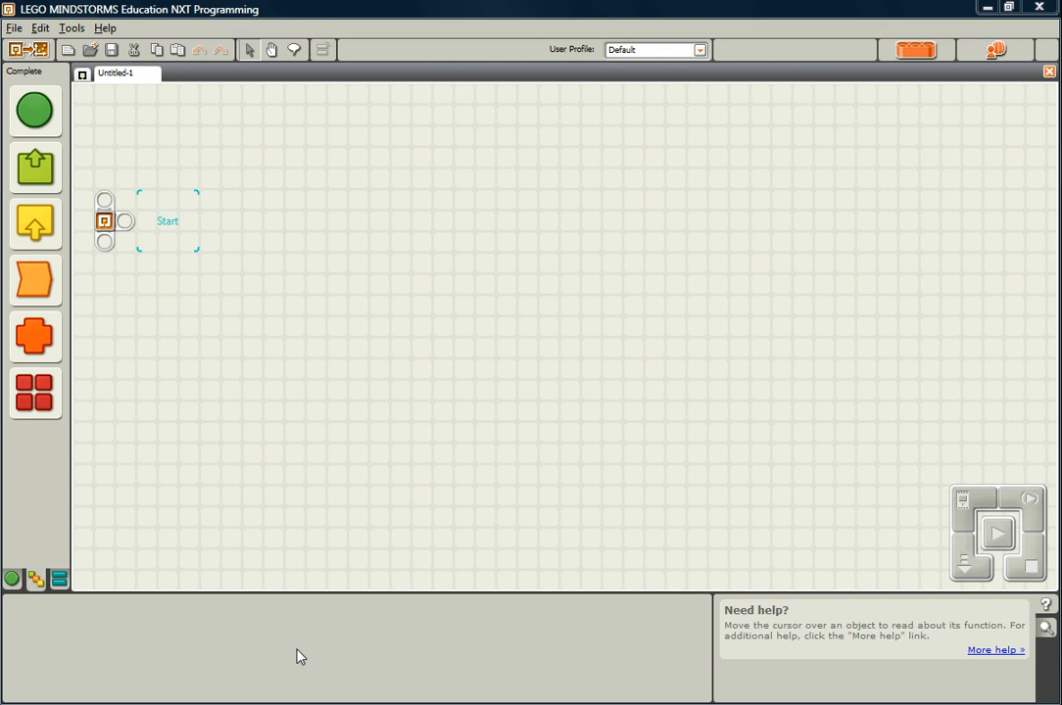
mouse_move(102, 535)
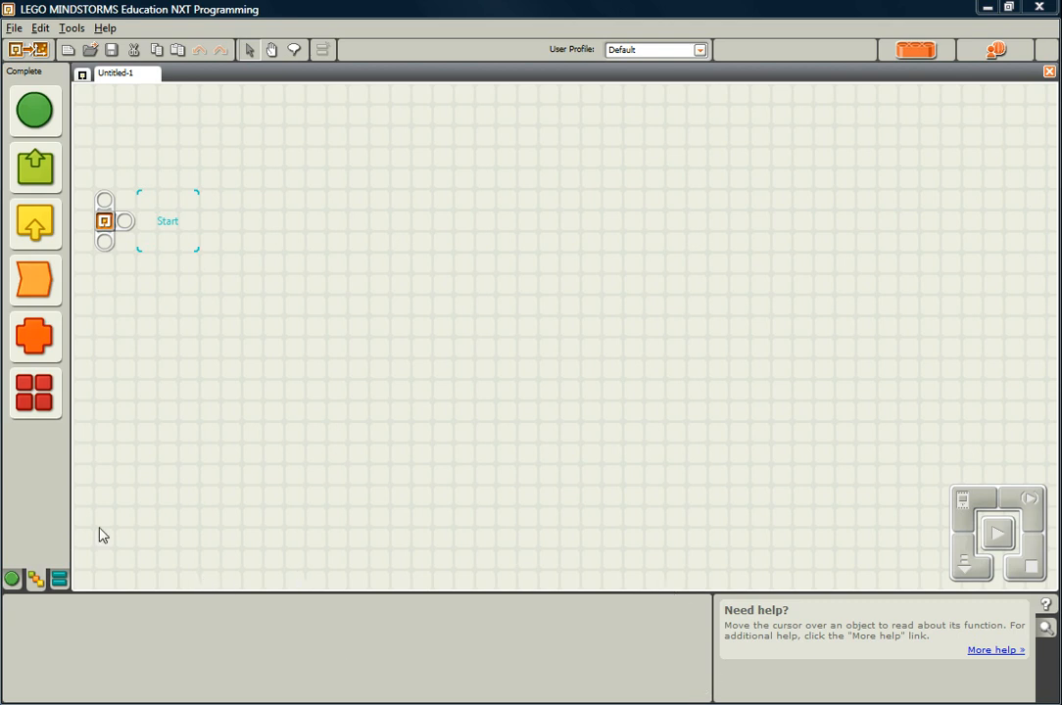
mouse_move(120, 525)
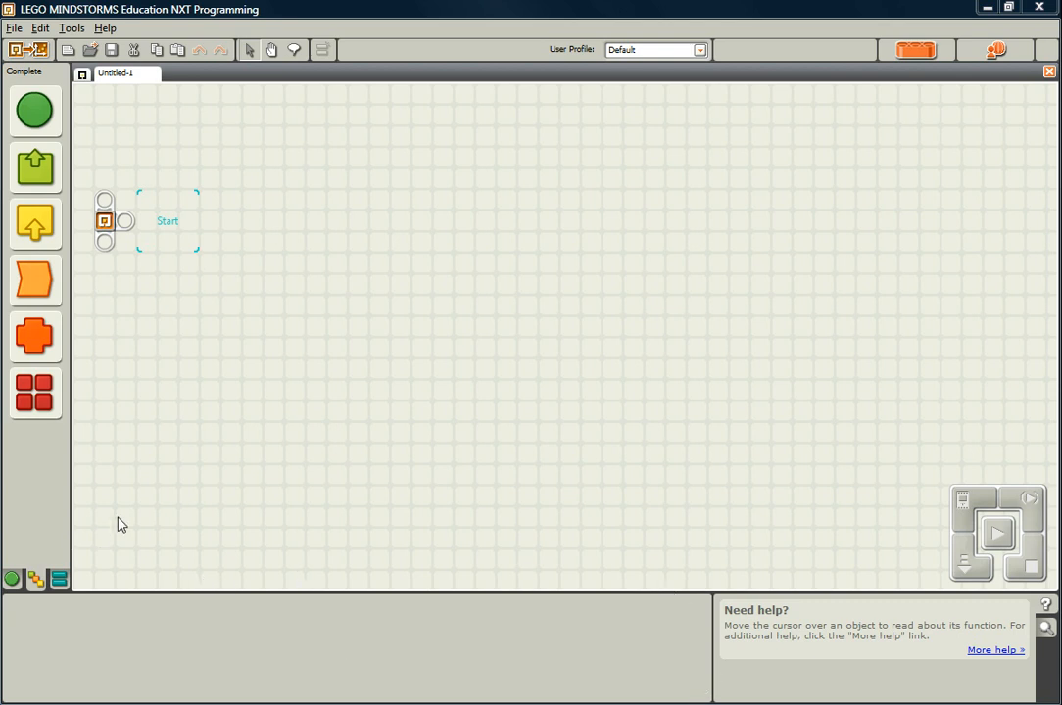
mouse_move(89, 274)
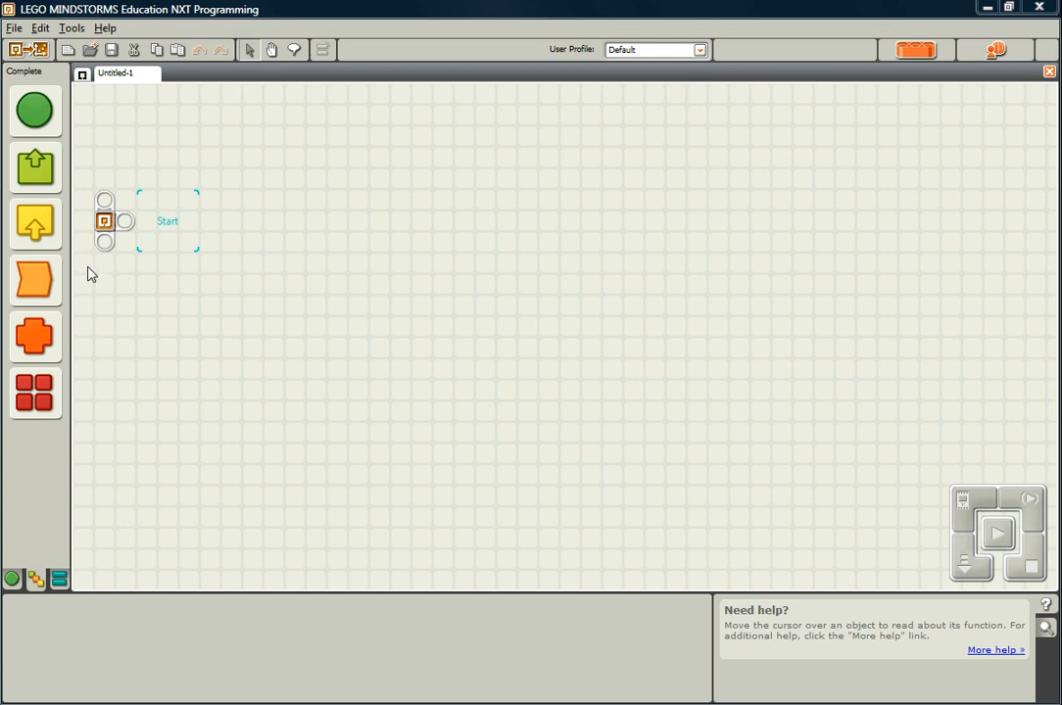
Place a Number to Text block and a Display block after Start
left_click(31, 164)
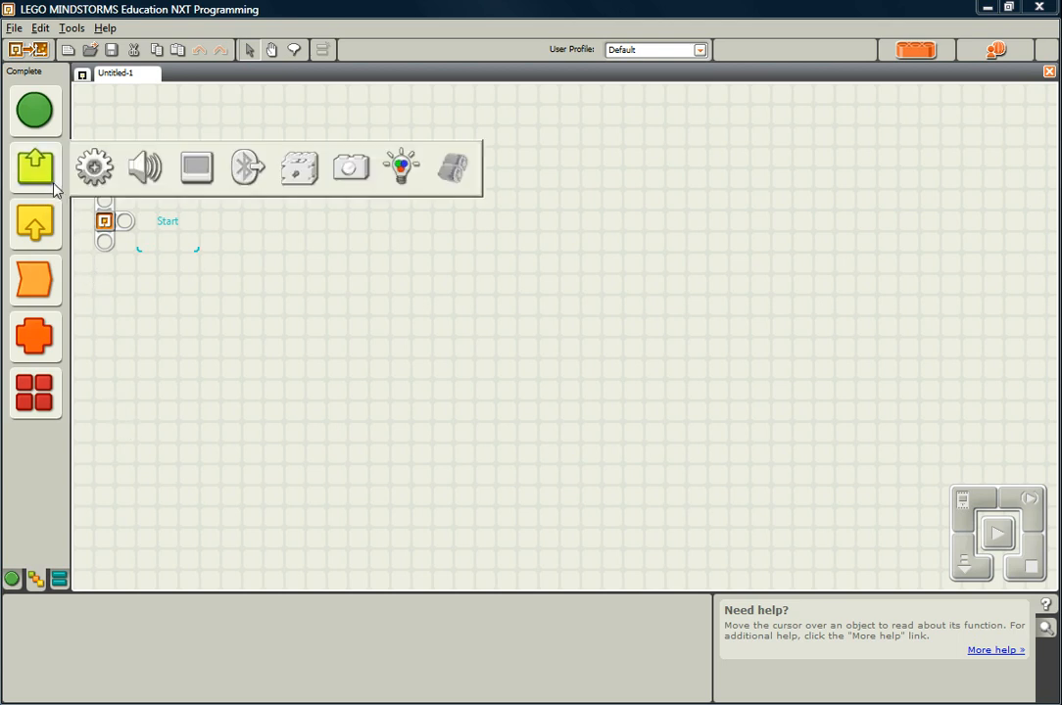
left_click(35, 388)
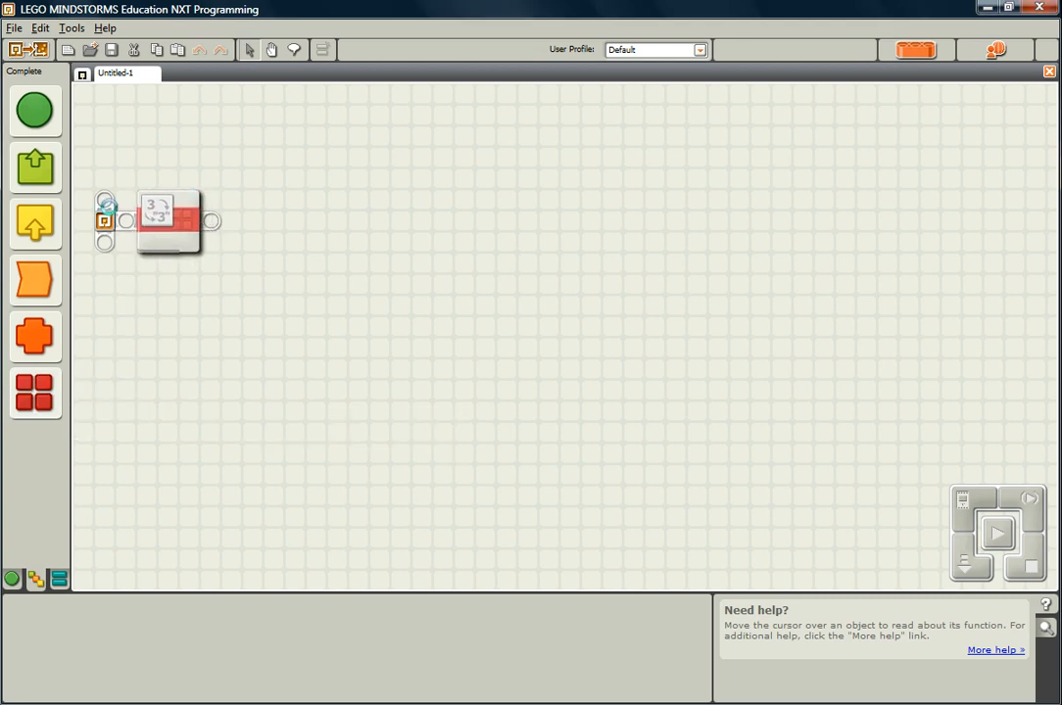
left_click(33, 166)
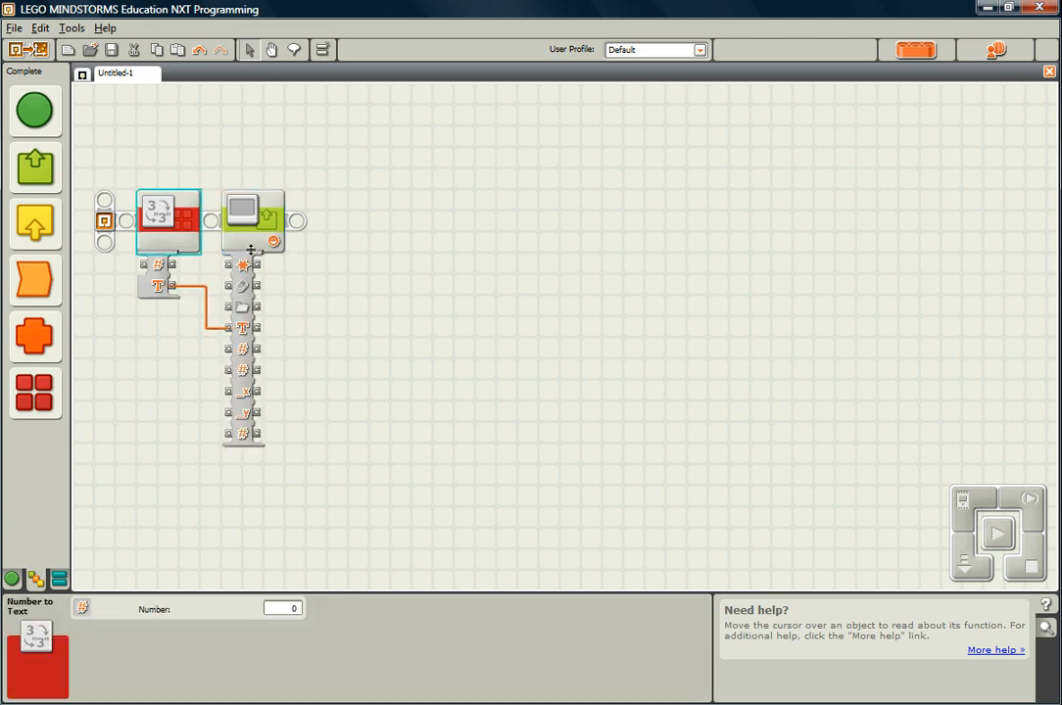
Set the Display block's Action to Text and wire the converted text into it
left_click(251, 220)
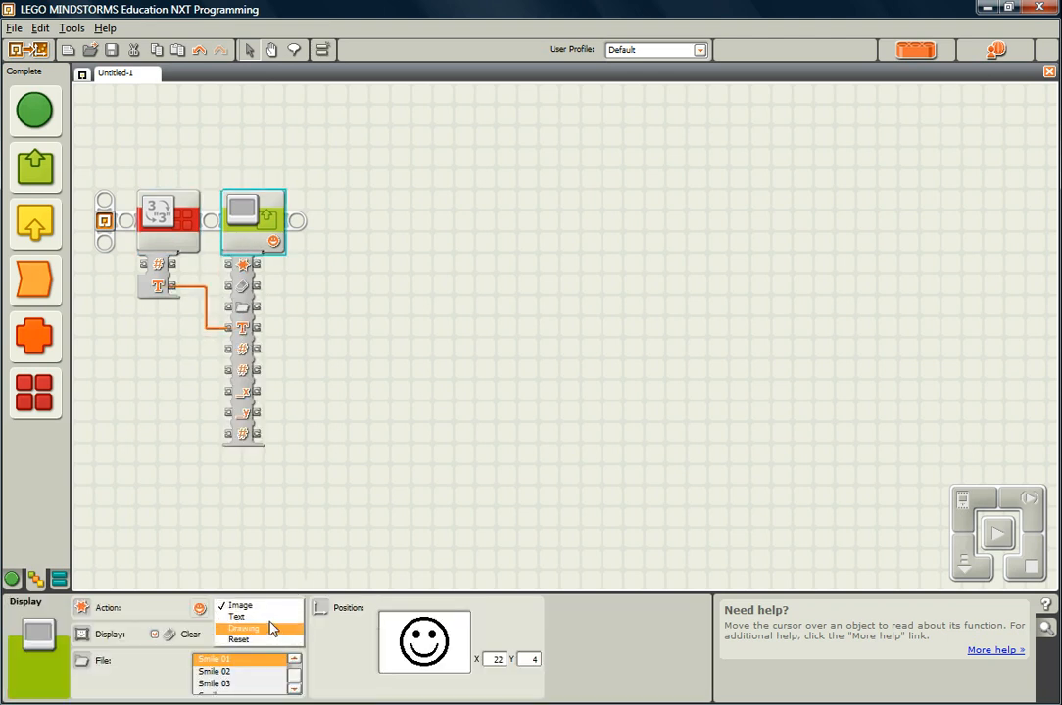
left_click(253, 615)
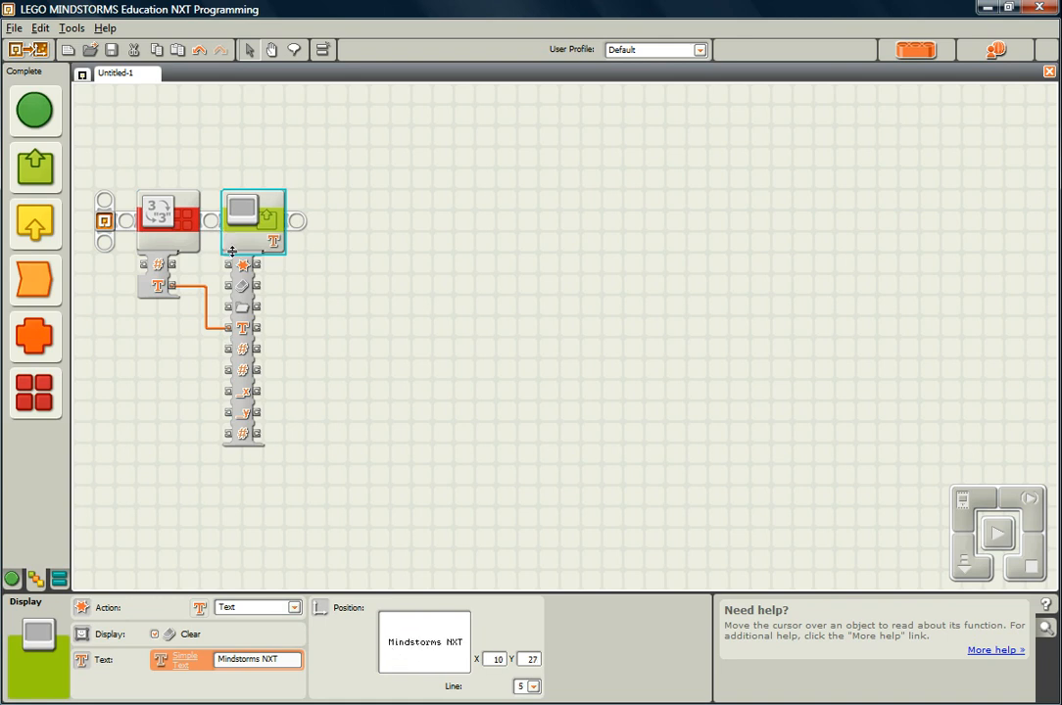
left_click(251, 249)
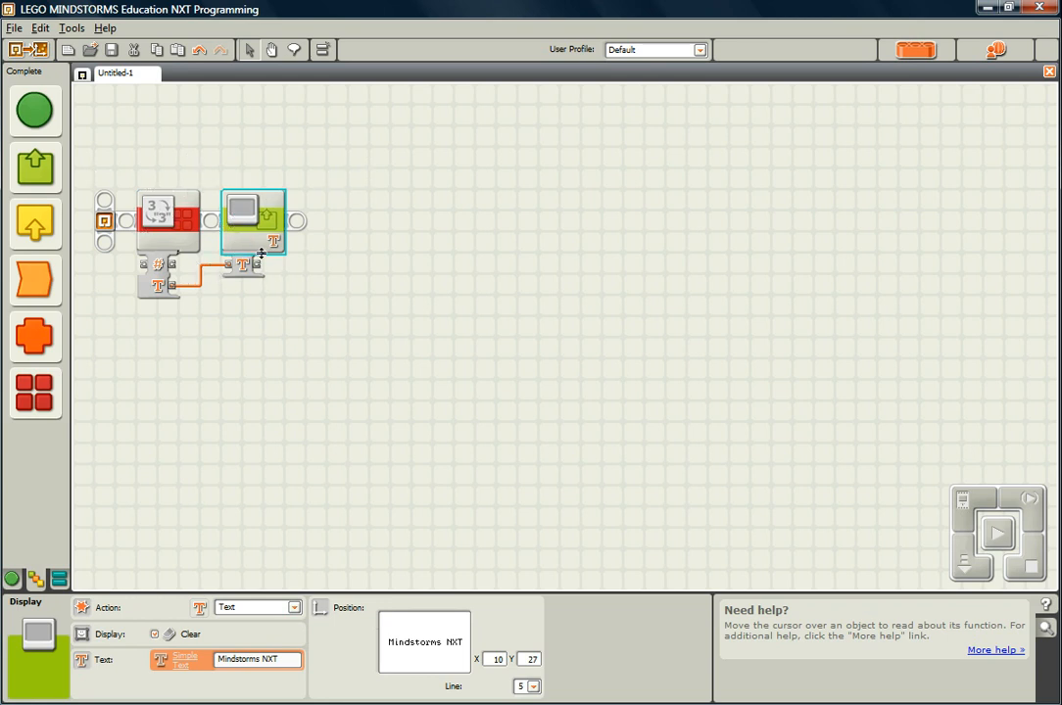
left_click(165, 219)
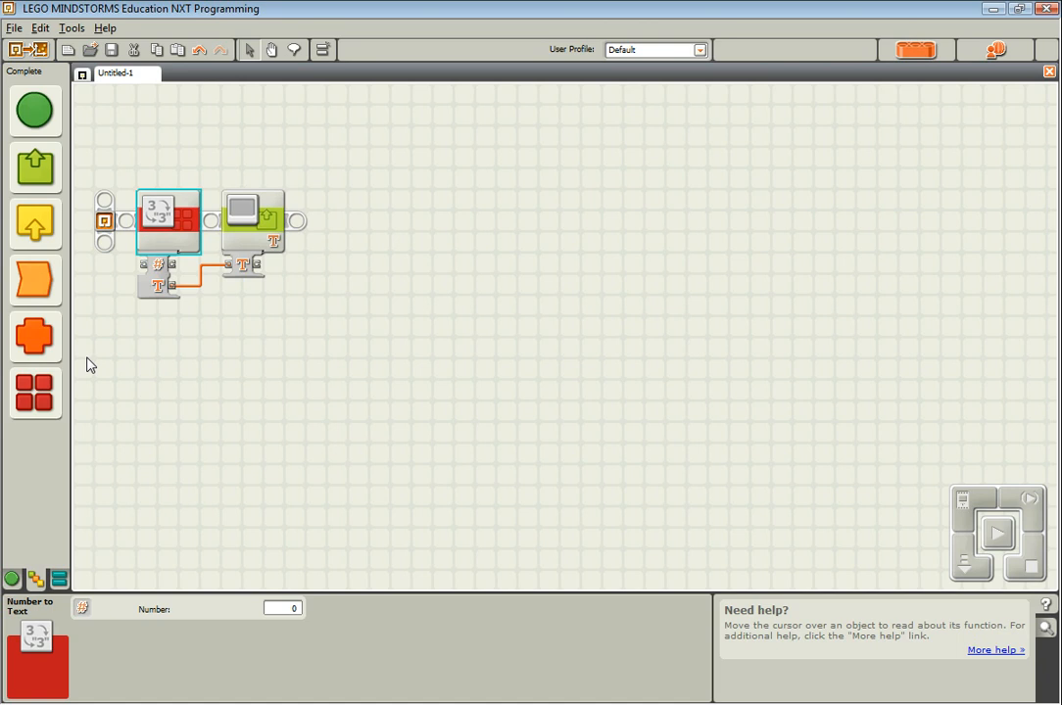
Add a Math addition block at the program start, its Result wired into Number to Text's Number plug
left_click(31, 337)
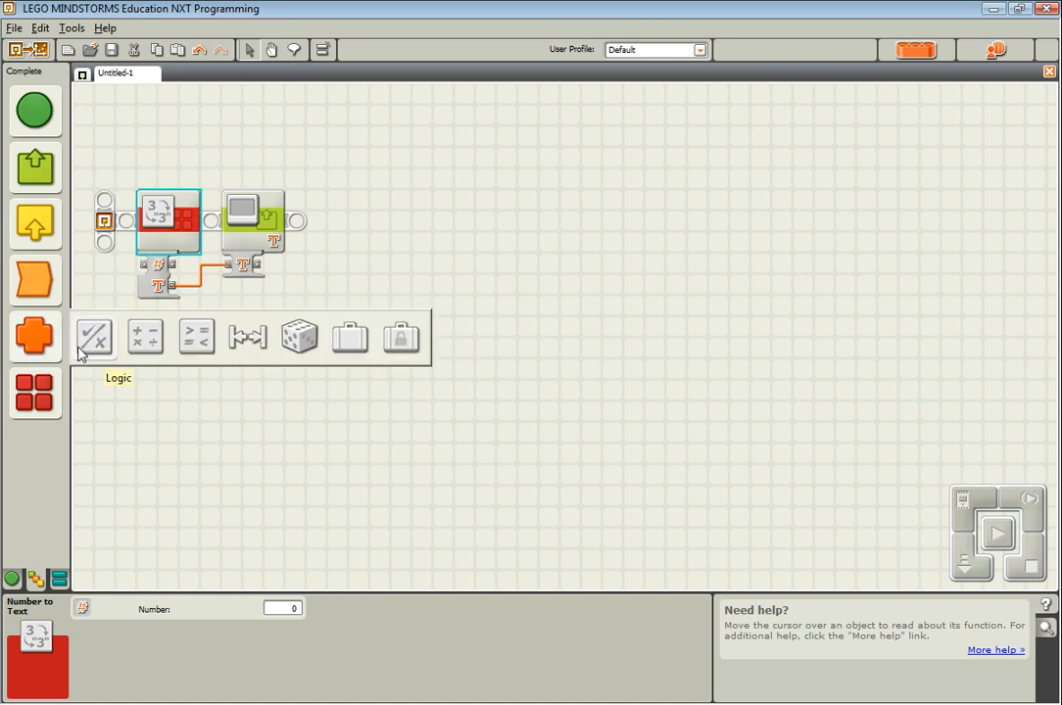
mouse_move(70, 353)
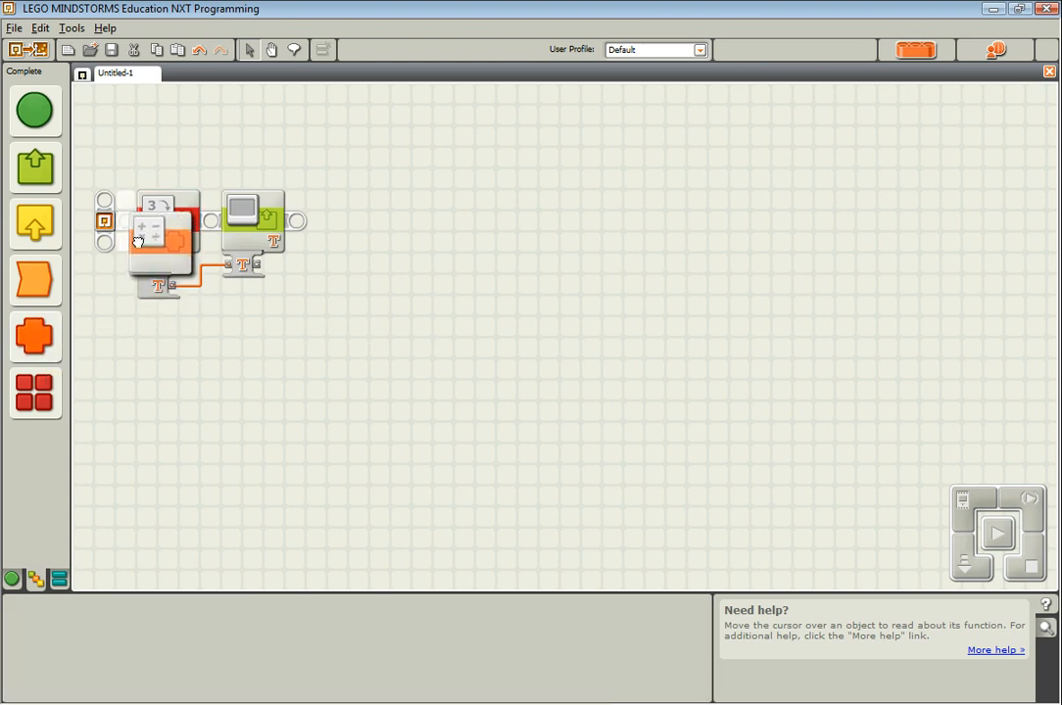
left_click(164, 225)
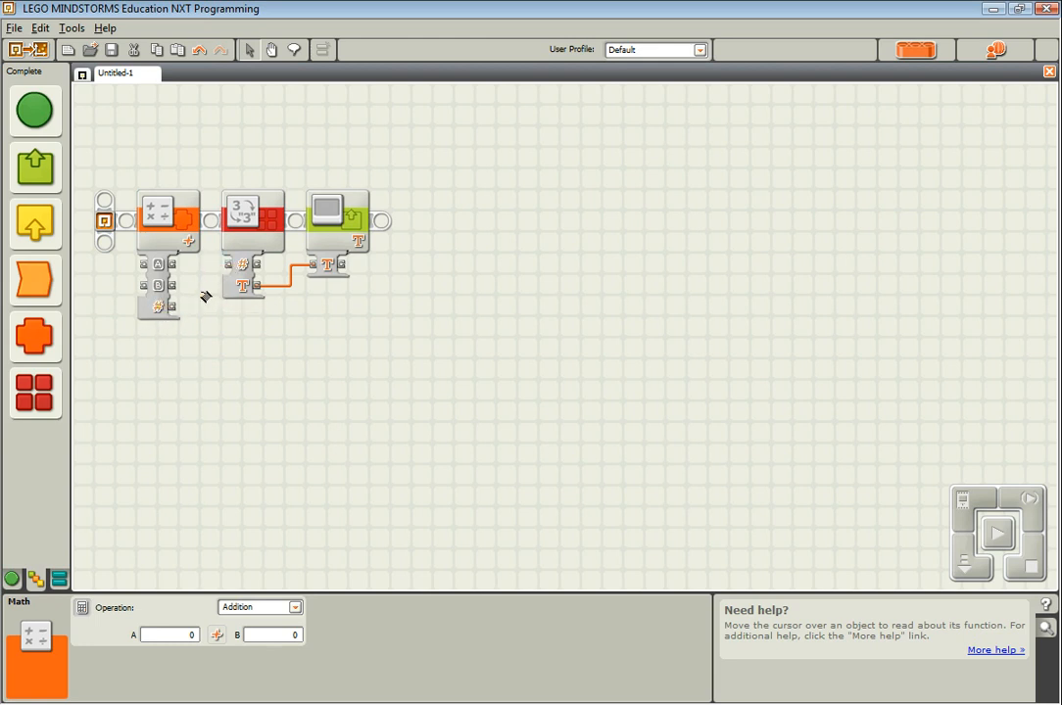
left_click(243, 219)
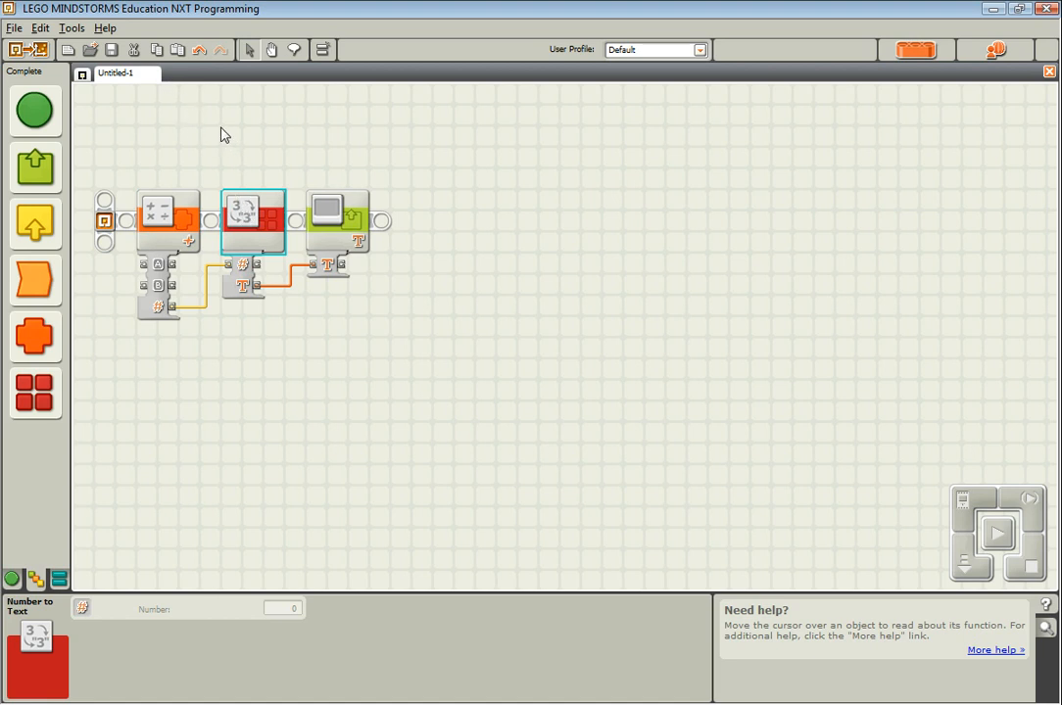
Select the Number to Text and Display blocks and start the My Block Builder
left_click_drag(219, 133, 431, 333)
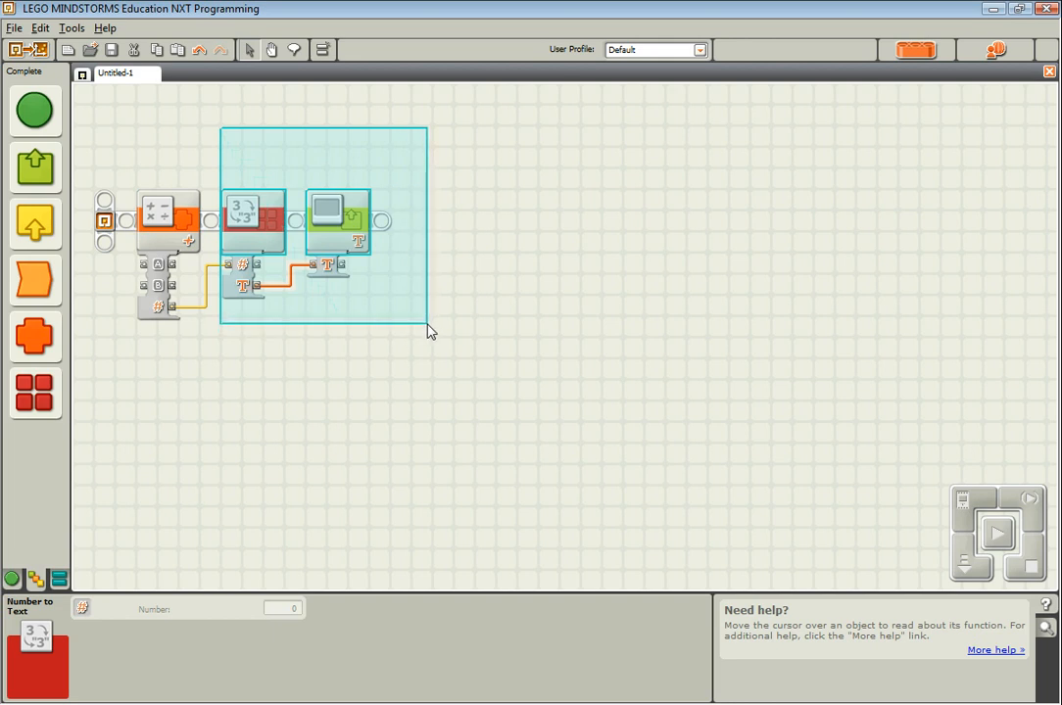
left_click(358, 243)
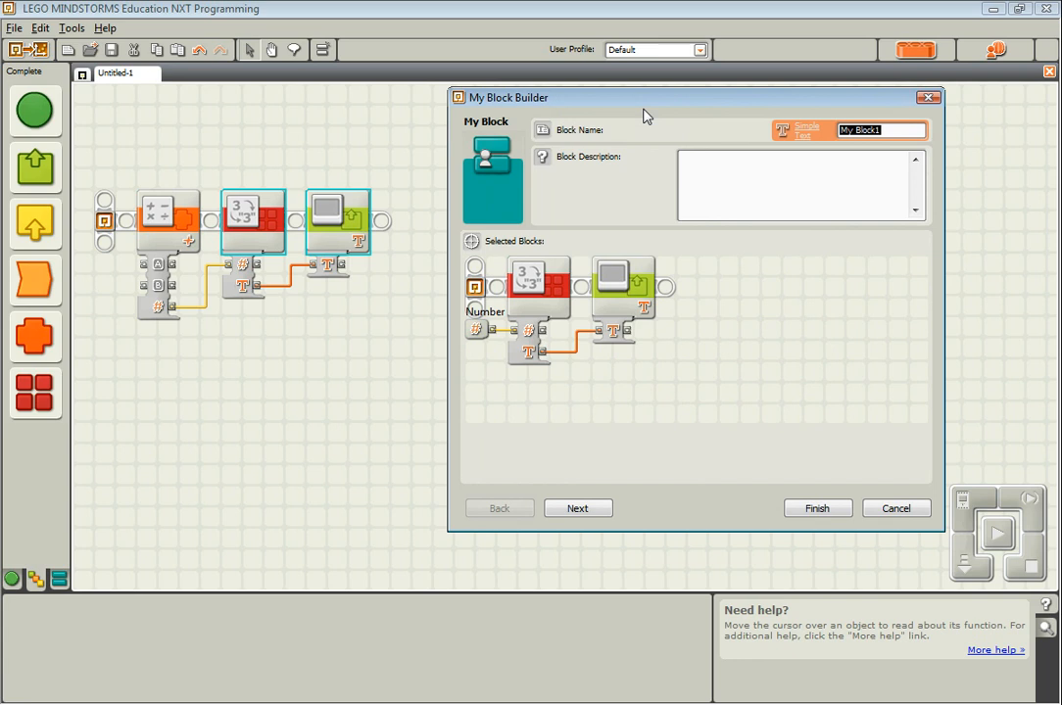
Name the My Block DisplayNum with description 'Displays a user-specified number.' and continue to icon design
type("DisplayN")
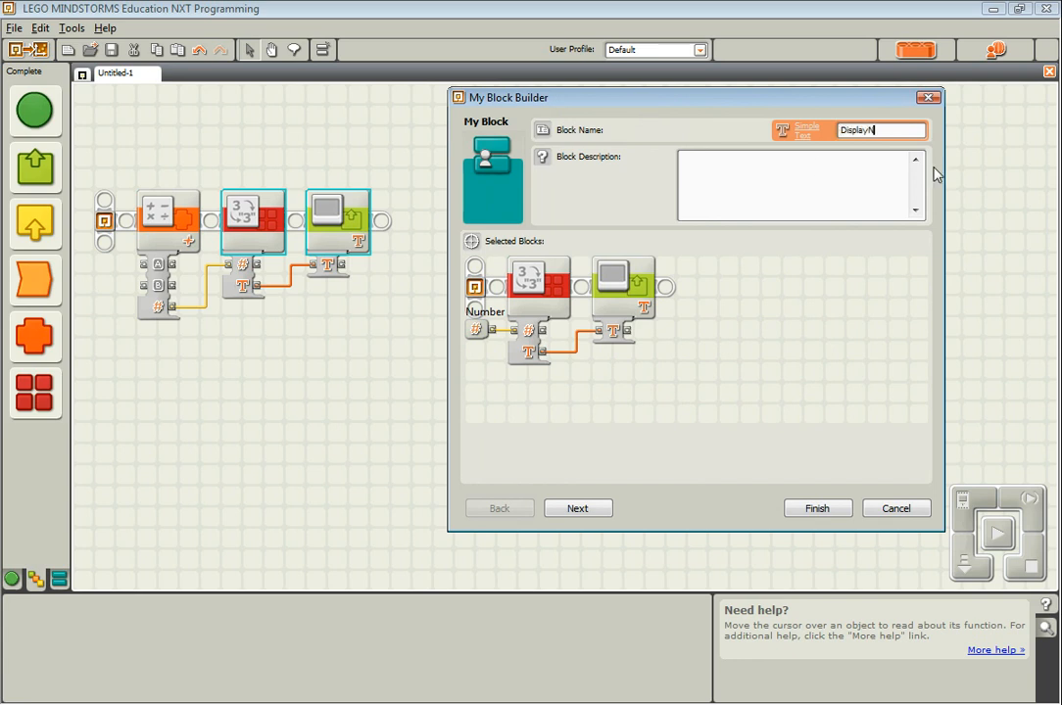
type("Displays a use")
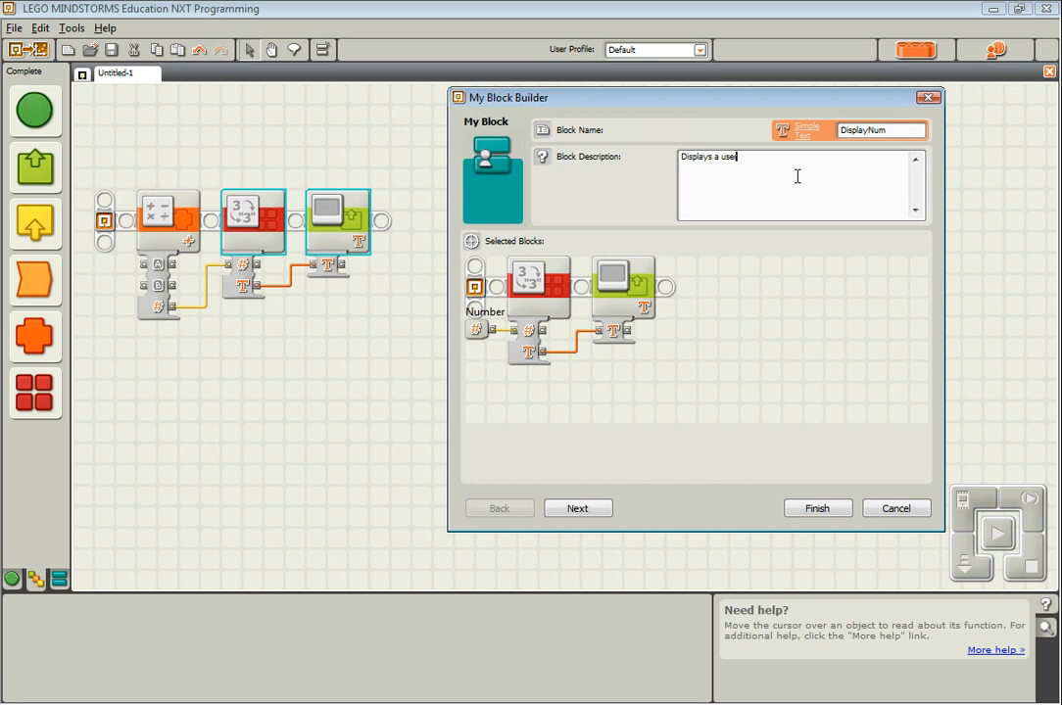
type("r-specified number.")
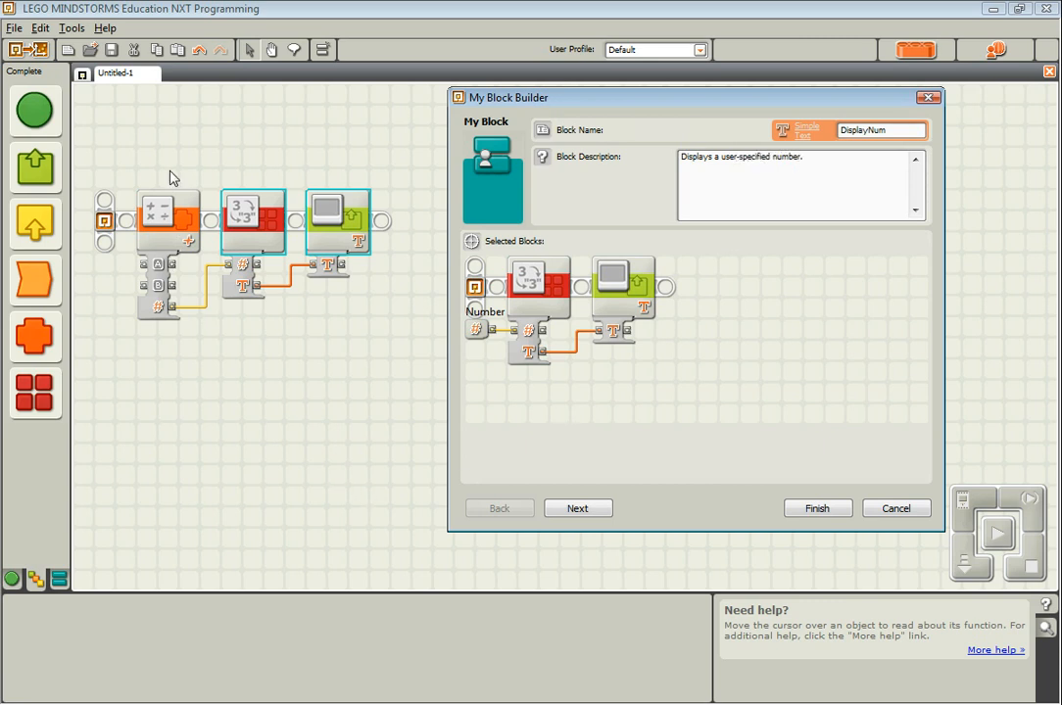
mouse_move(535, 370)
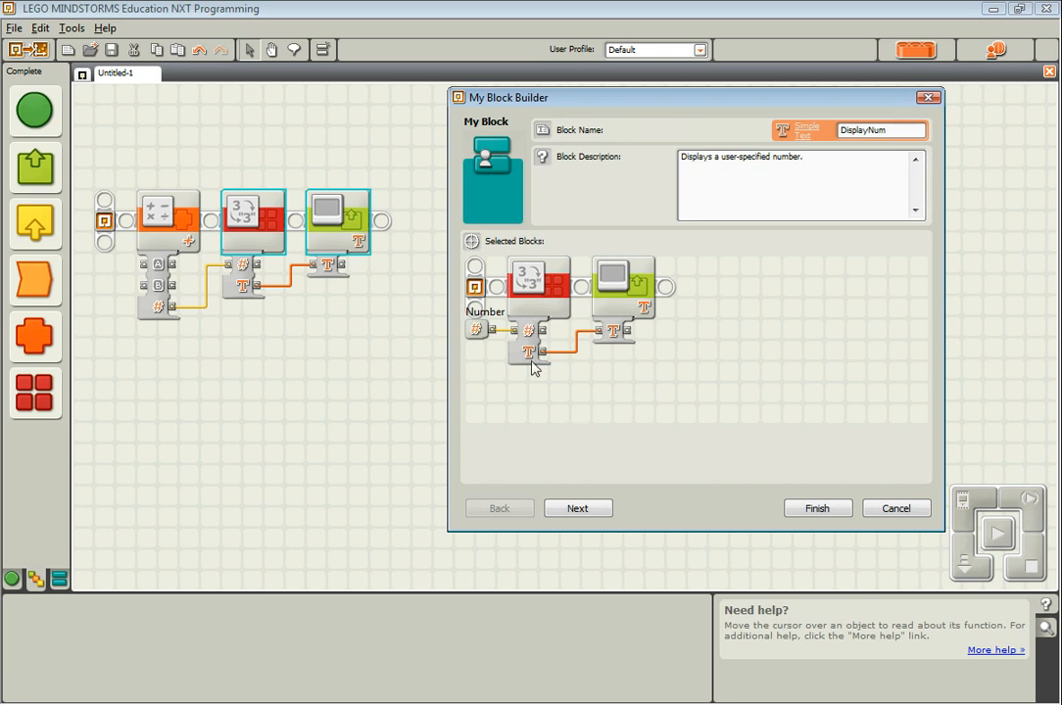
mouse_move(792, 261)
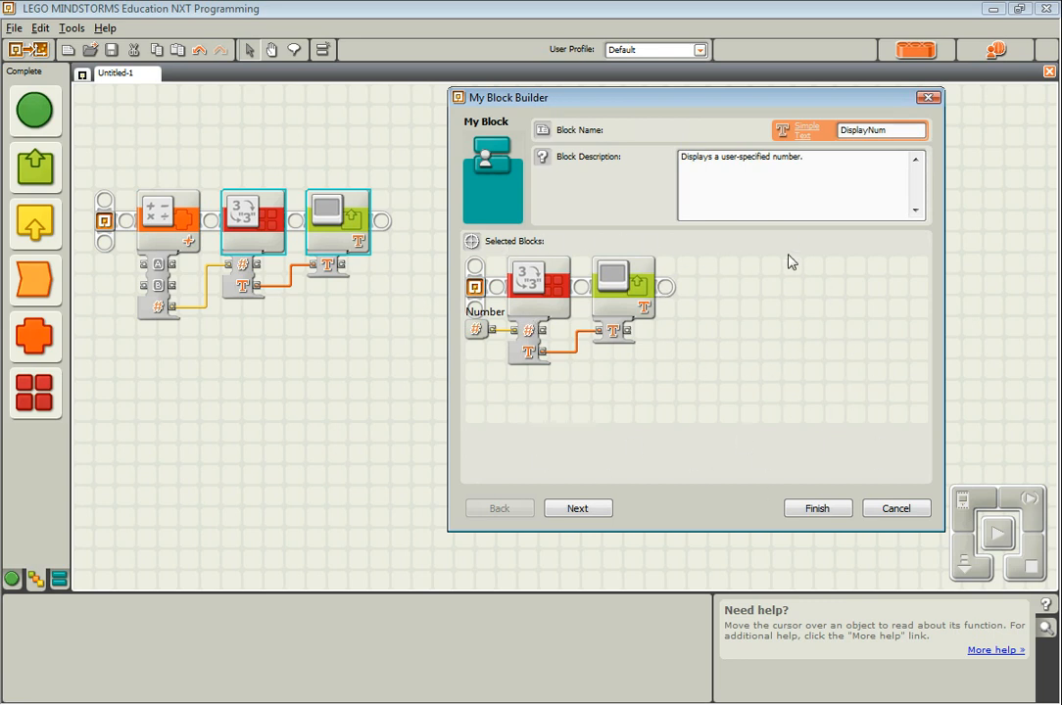
mouse_move(497, 298)
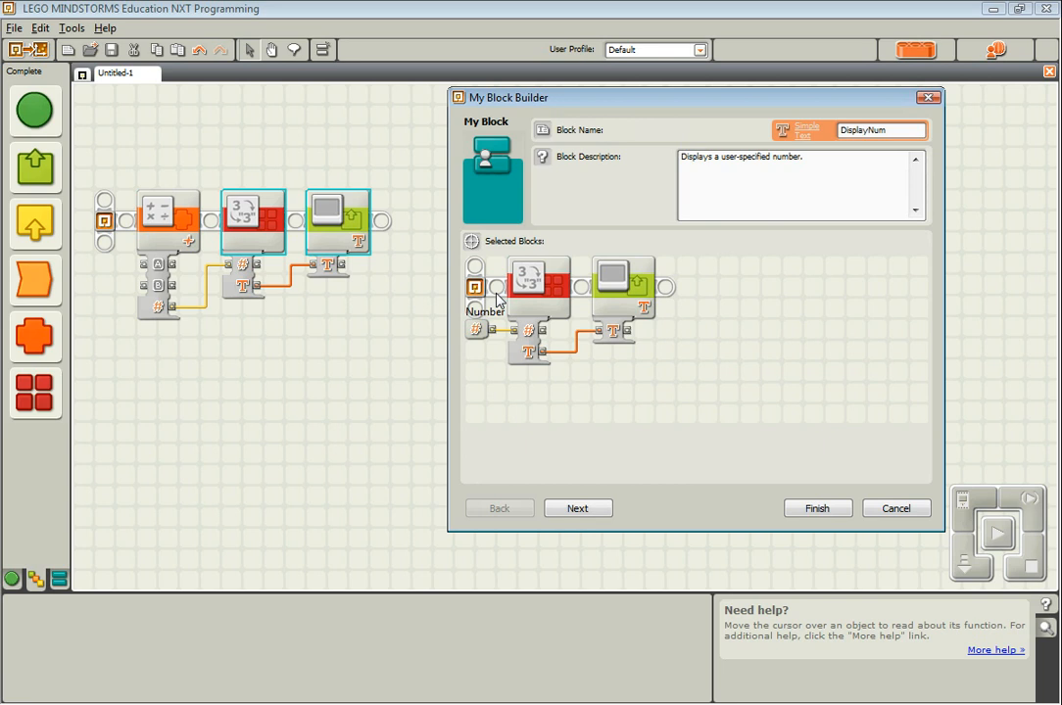
mouse_move(235, 255)
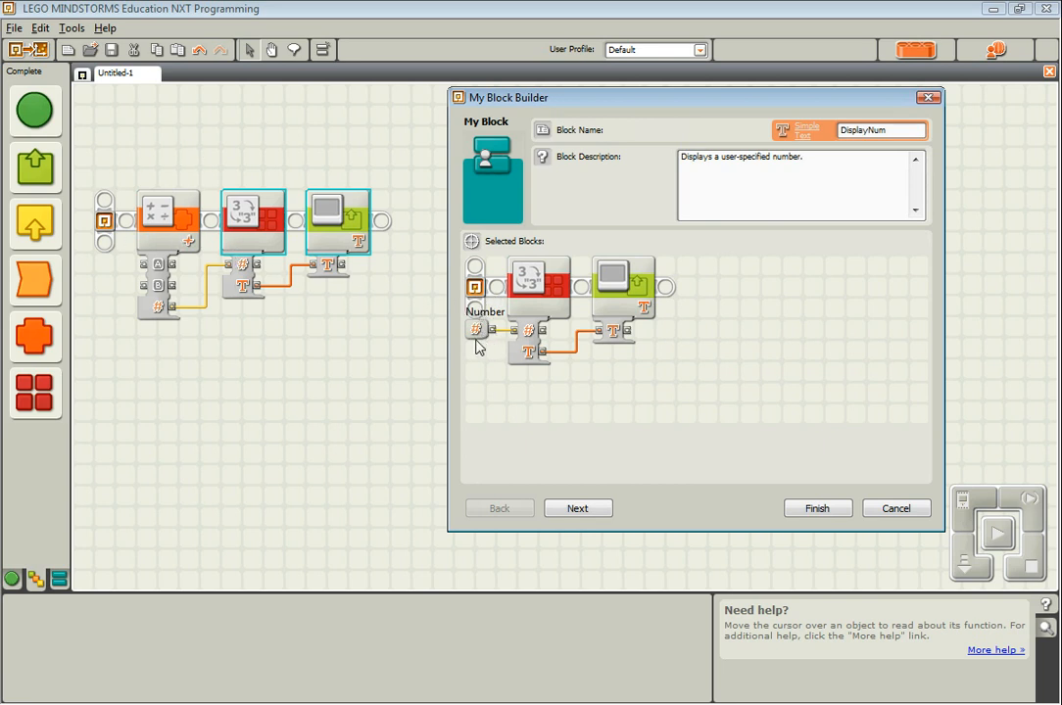
mouse_move(454, 345)
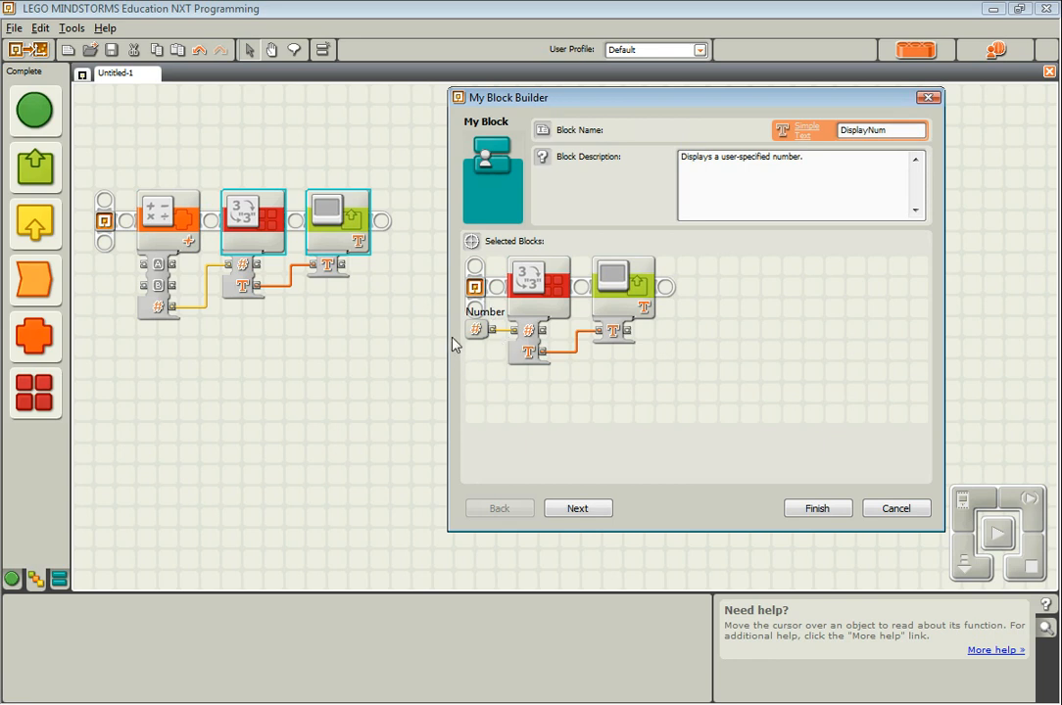
mouse_move(470, 330)
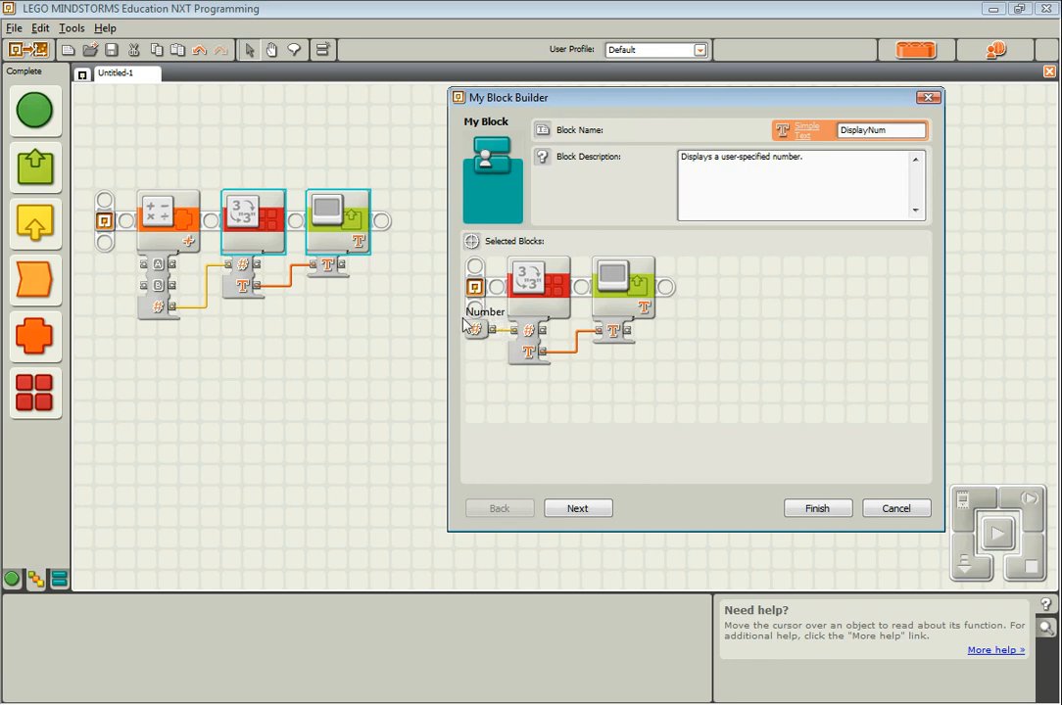
mouse_move(482, 317)
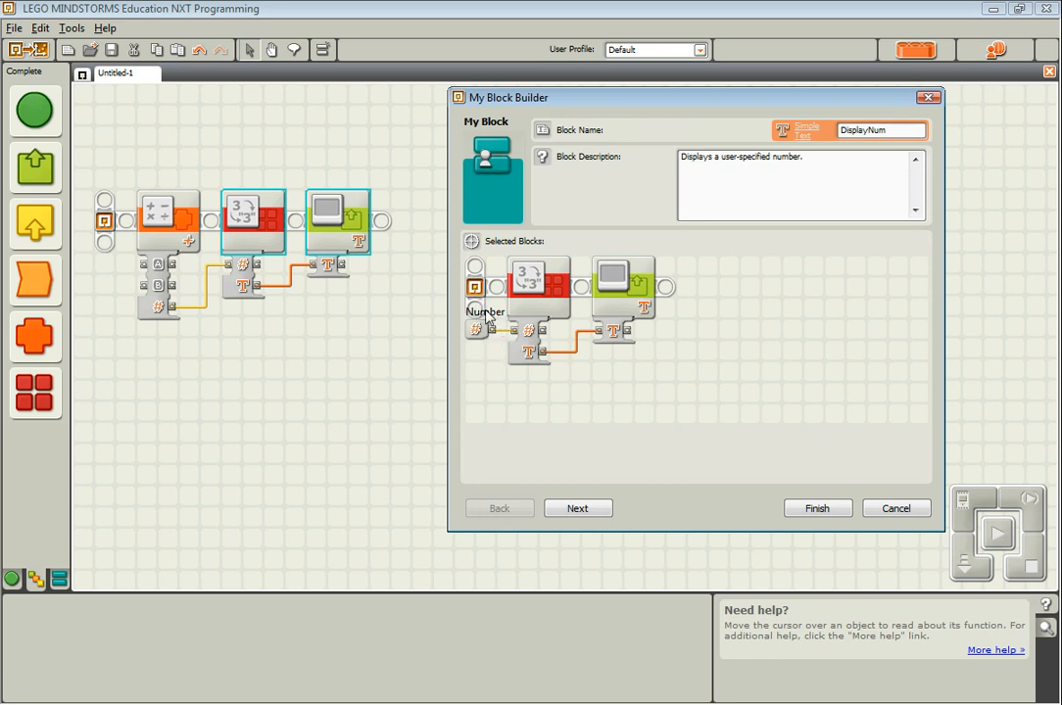
mouse_move(478, 329)
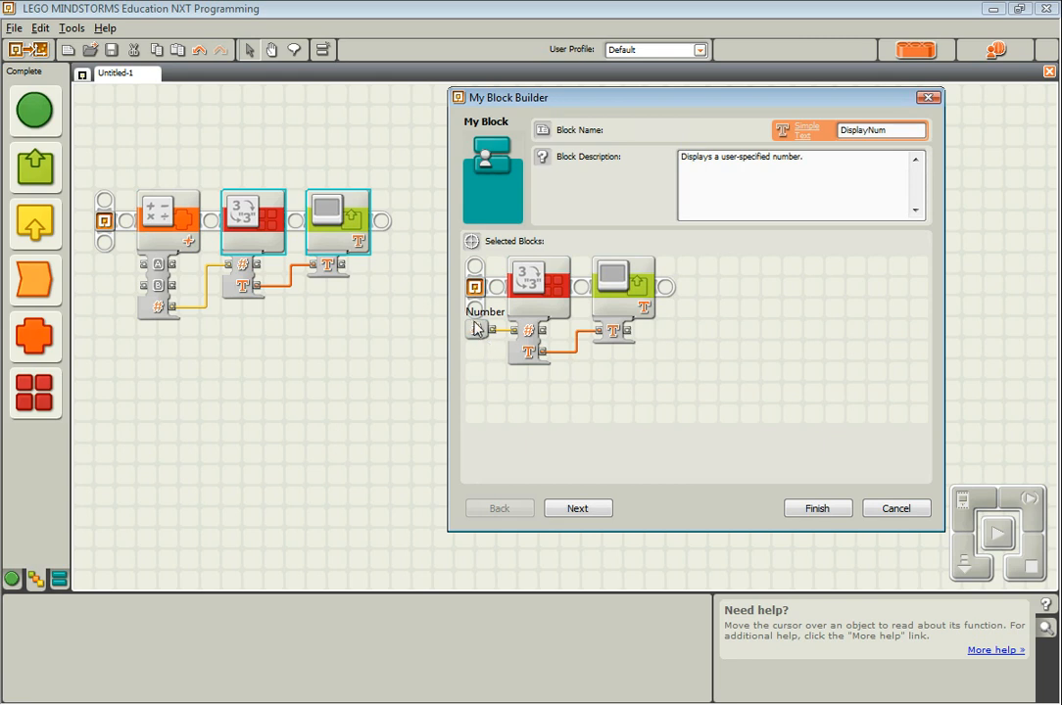
mouse_move(494, 361)
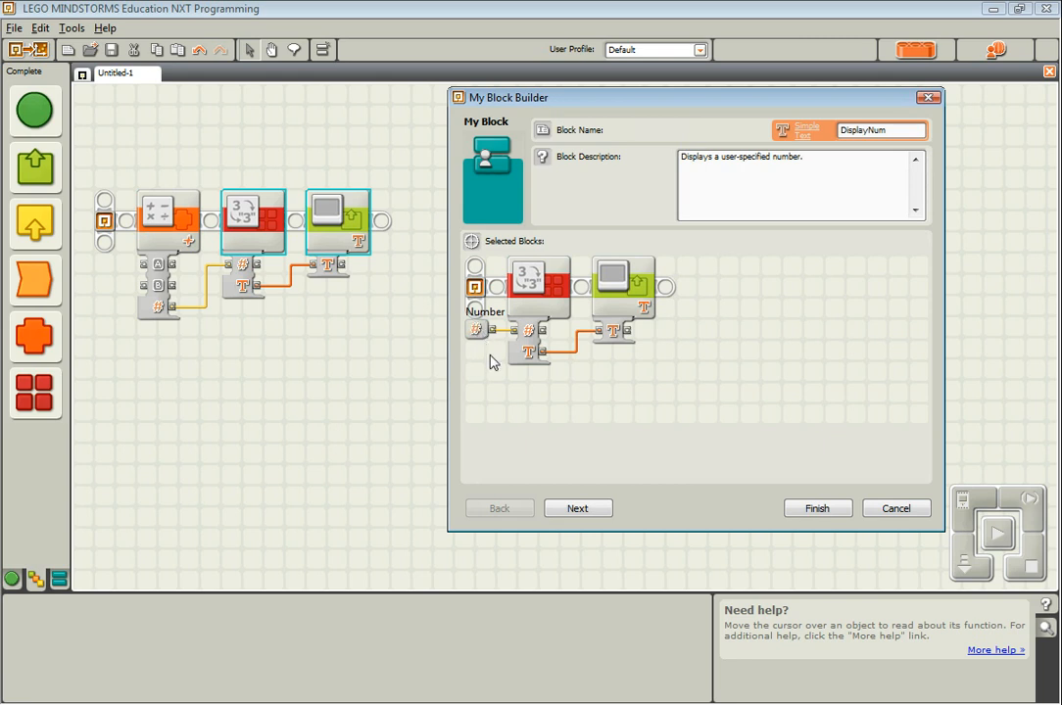
mouse_move(576, 482)
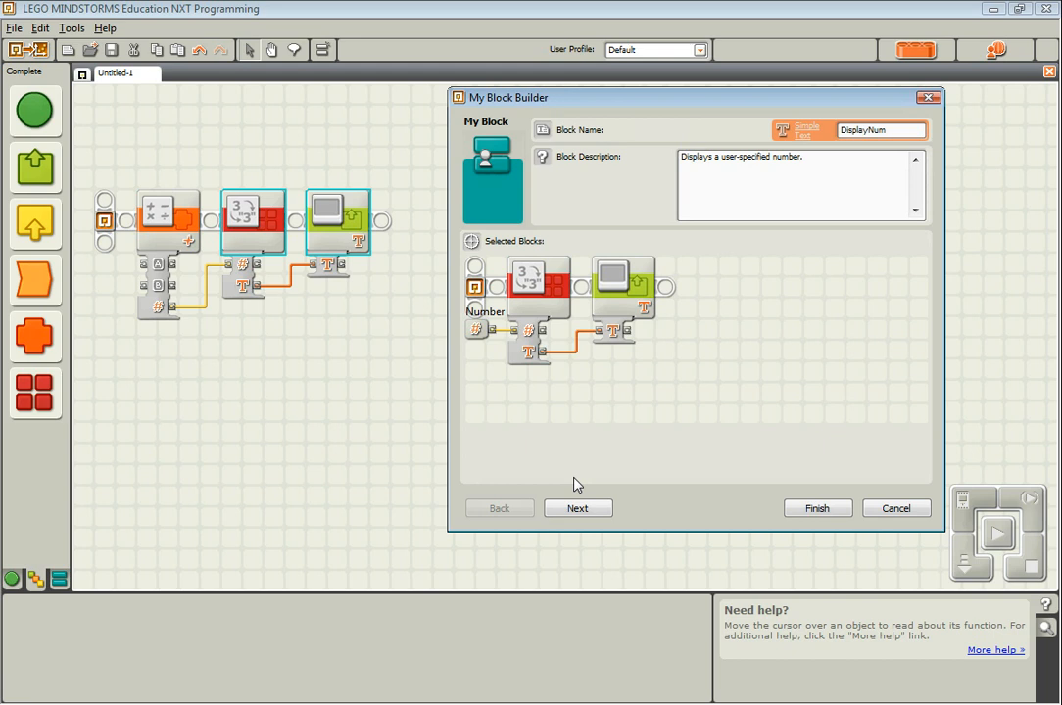
mouse_move(560, 502)
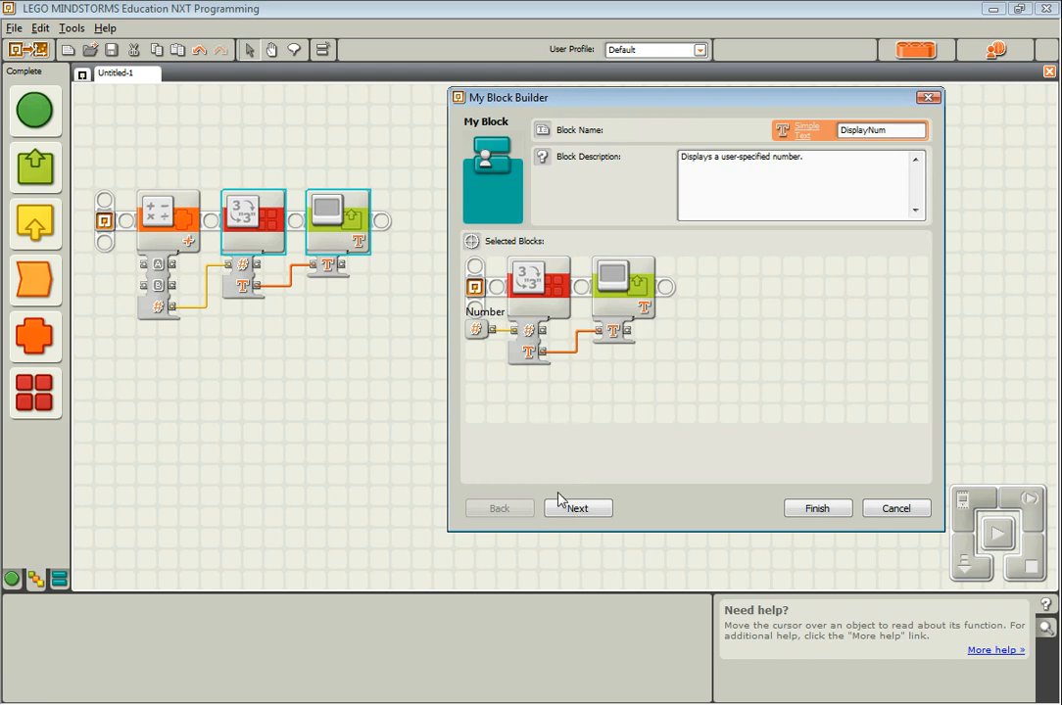
left_click(578, 510)
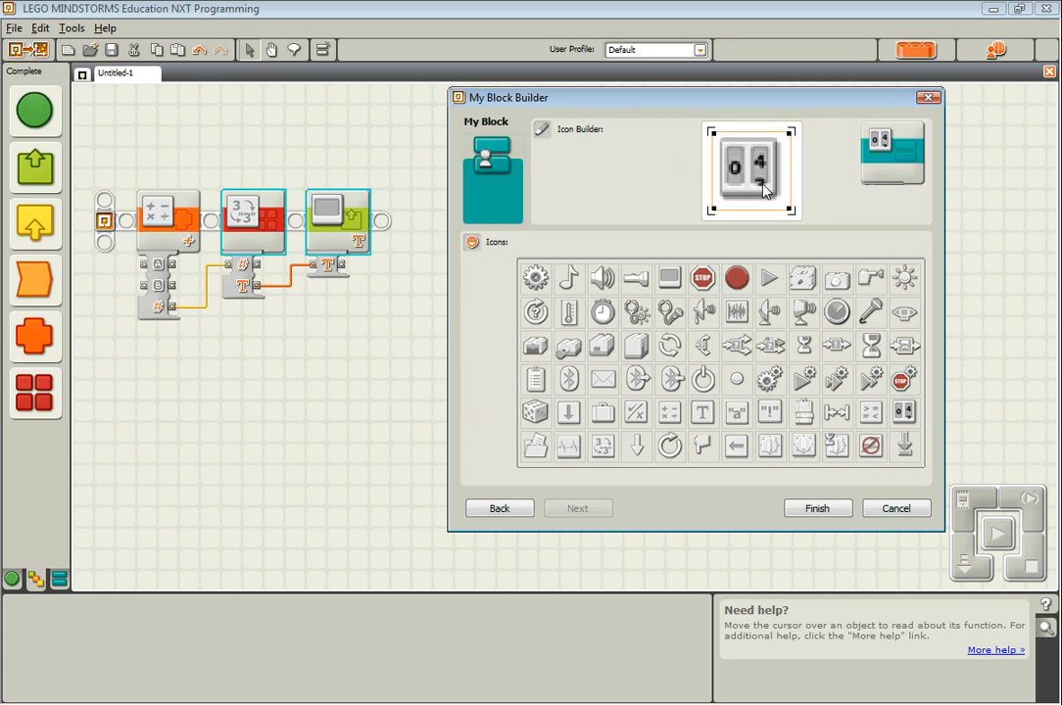
Finish the DisplayNum My Block with its icon, overwriting the existing DisplayNum version
left_click(817, 509)
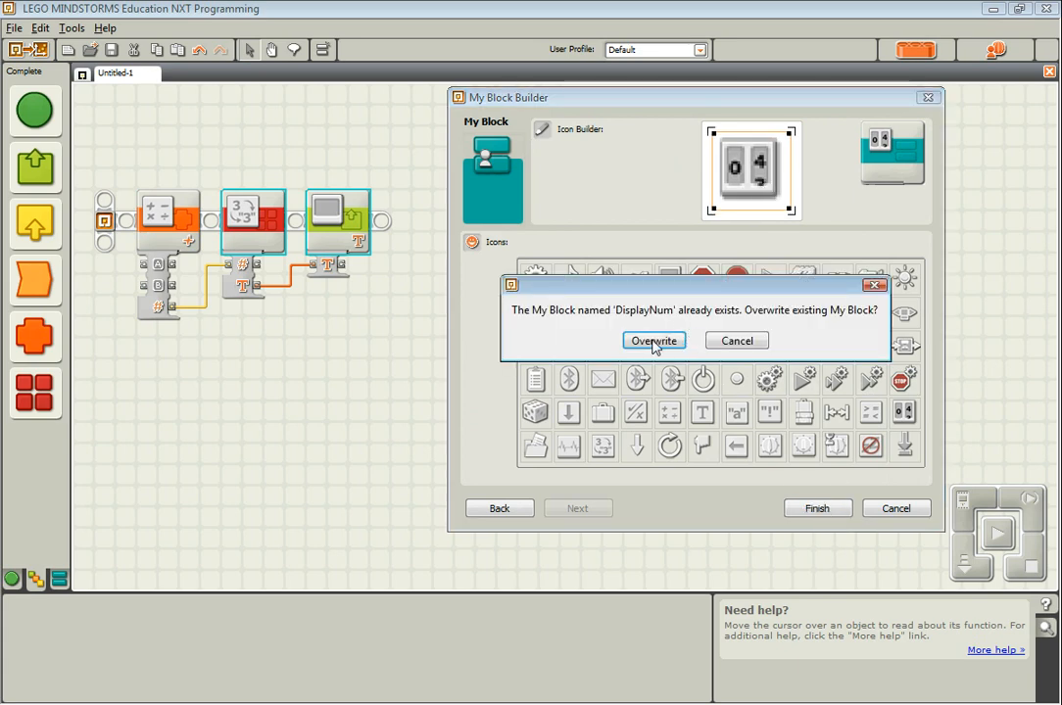
left_click(655, 341)
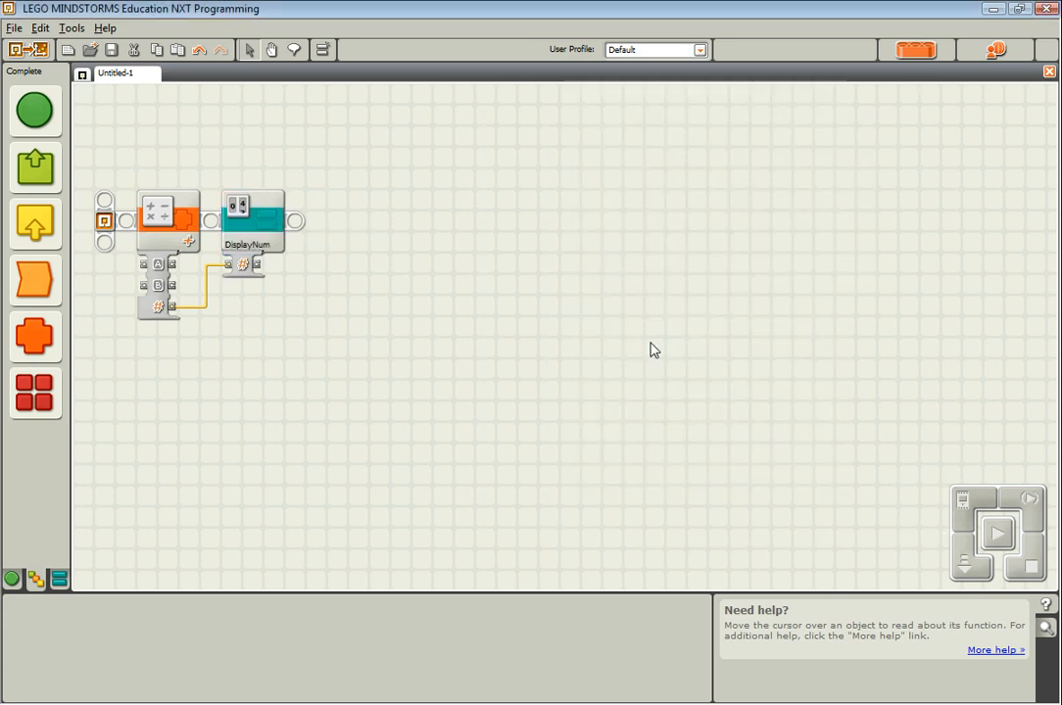
left_click(165, 212)
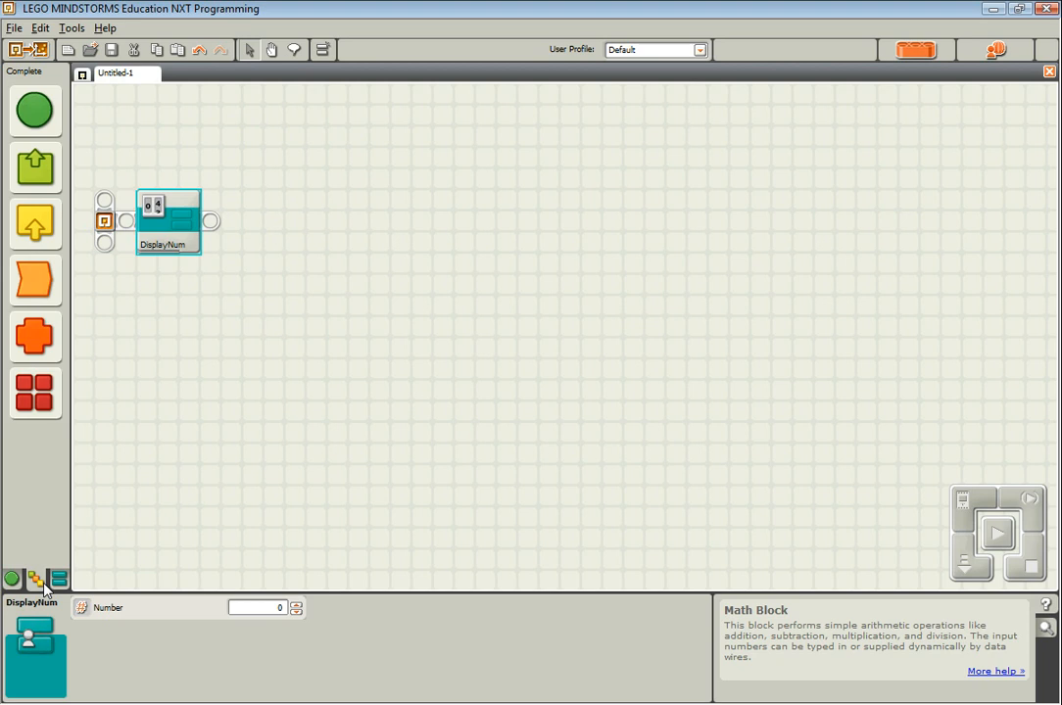
Show the Custom palette's My Blocks list containing DisplayNum
left_click(37, 580)
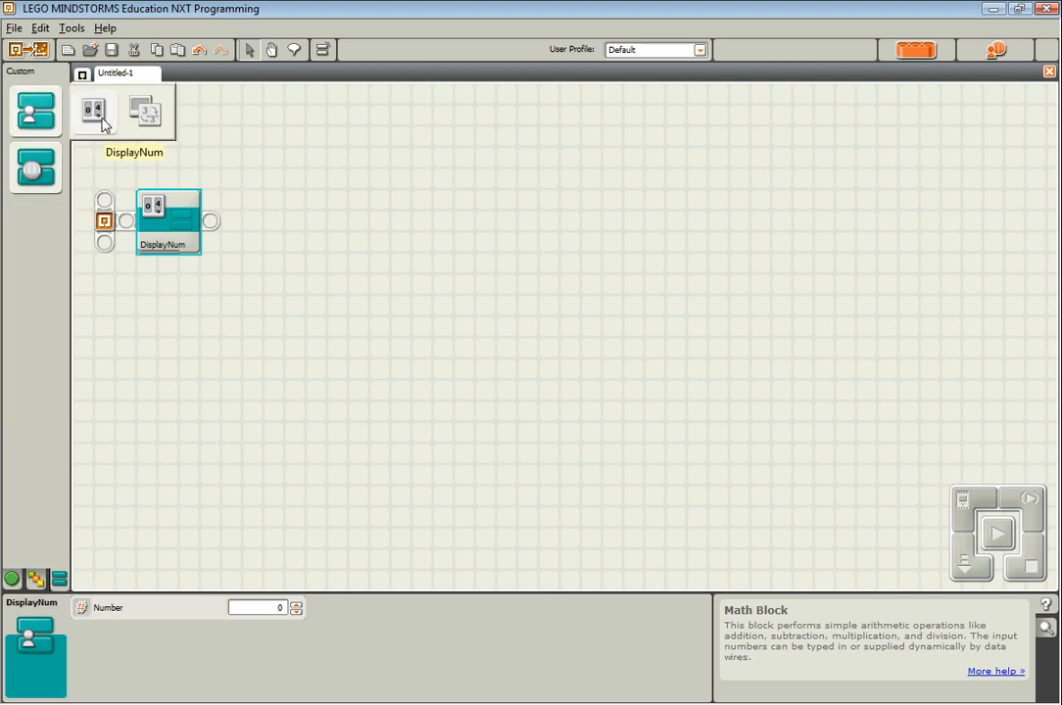